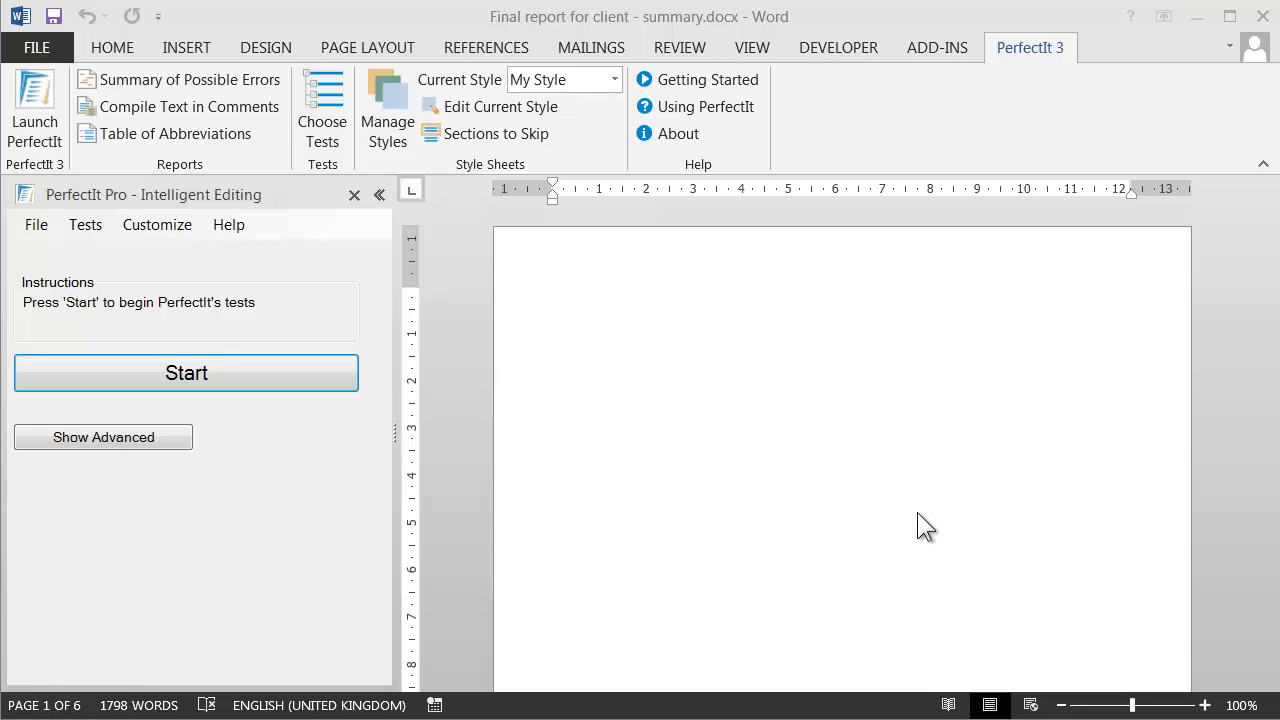
{"action": "mouse_move", "coordinate": [648, 192]}
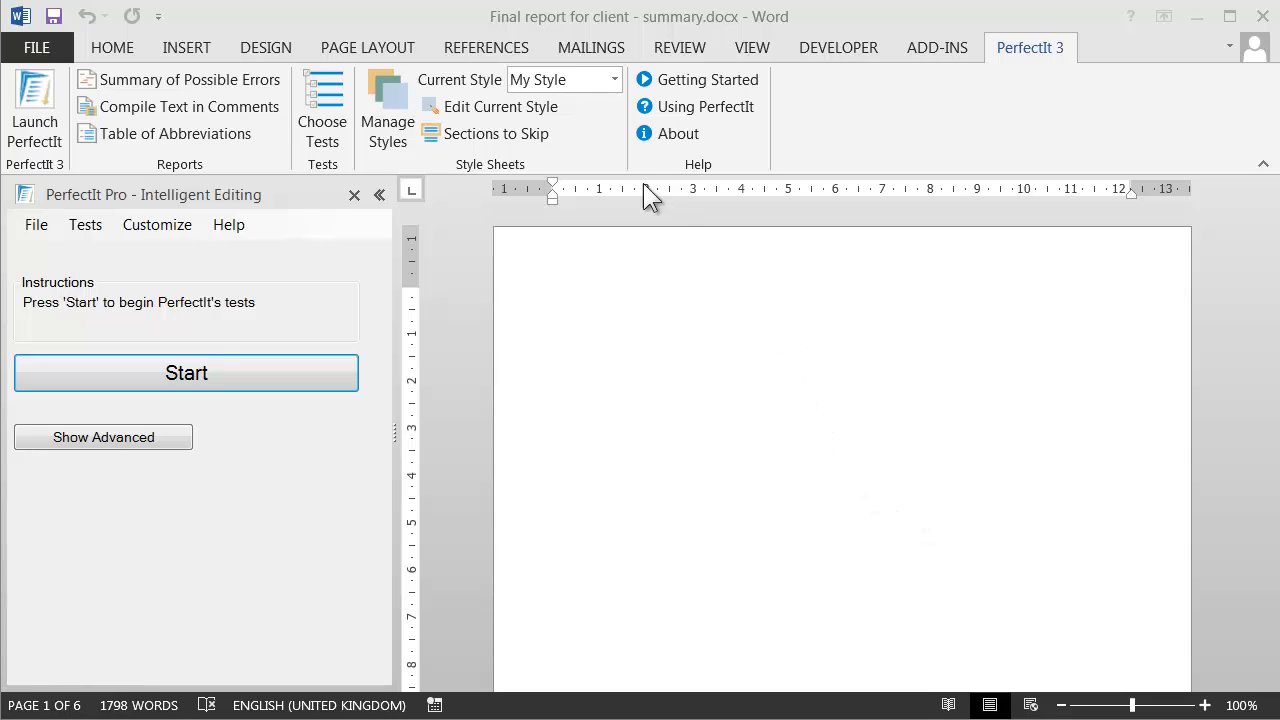
Step: Switch the current PerfectIt style sheet from My Style to US House Style
{"action": "left_click", "coordinate": [612, 80]}
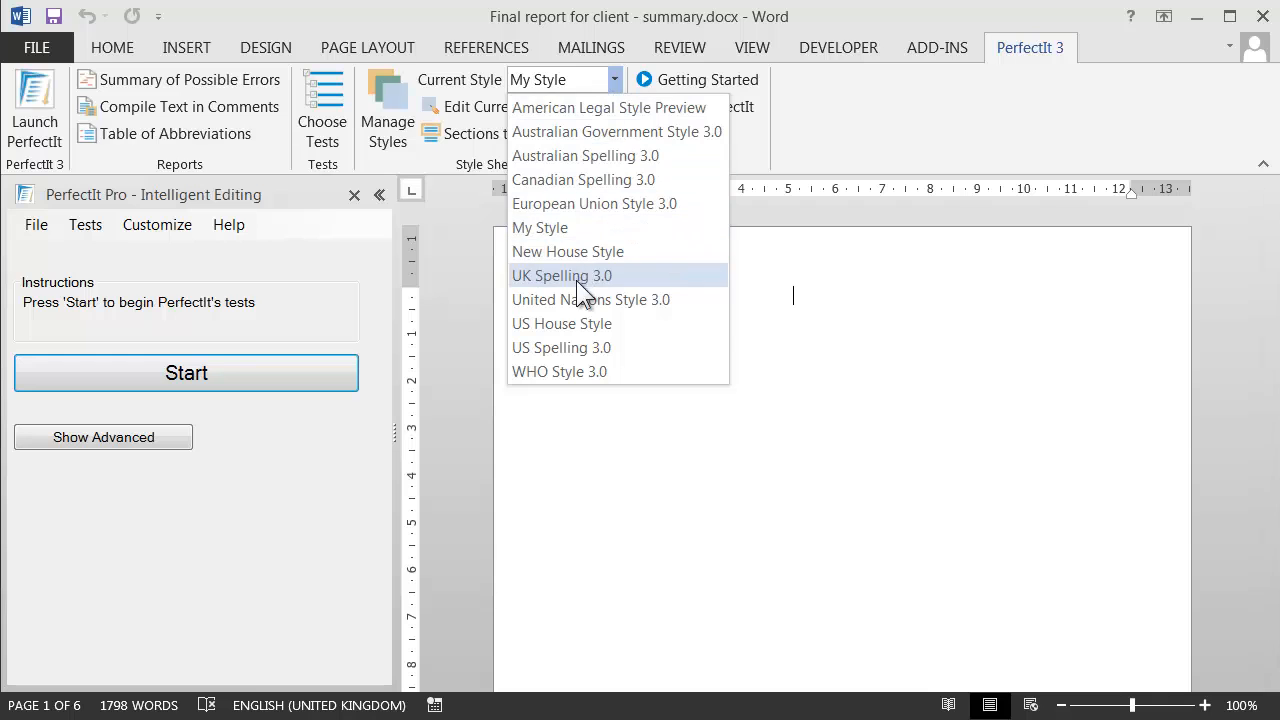
{"action": "left_click", "coordinate": [562, 324]}
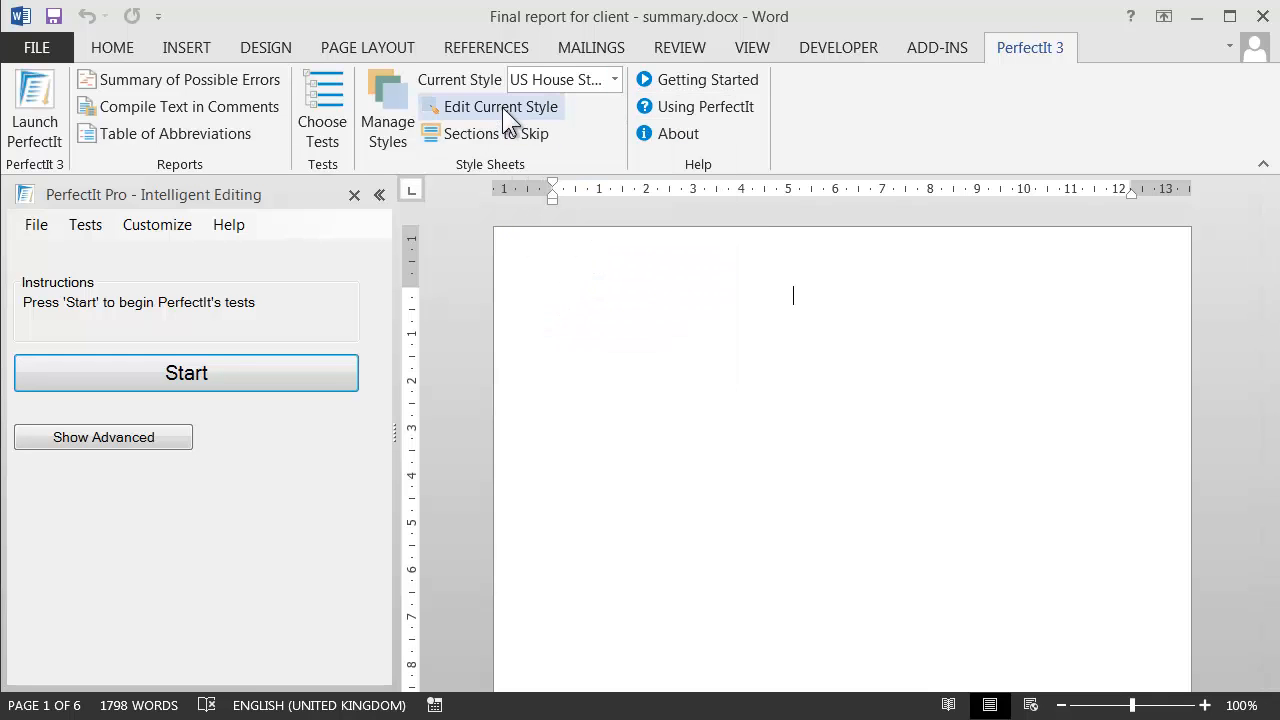
Step: Edit US House Style and scroll its italicised-phrases list down to the force majeure row
{"action": "left_click", "coordinate": [500, 106]}
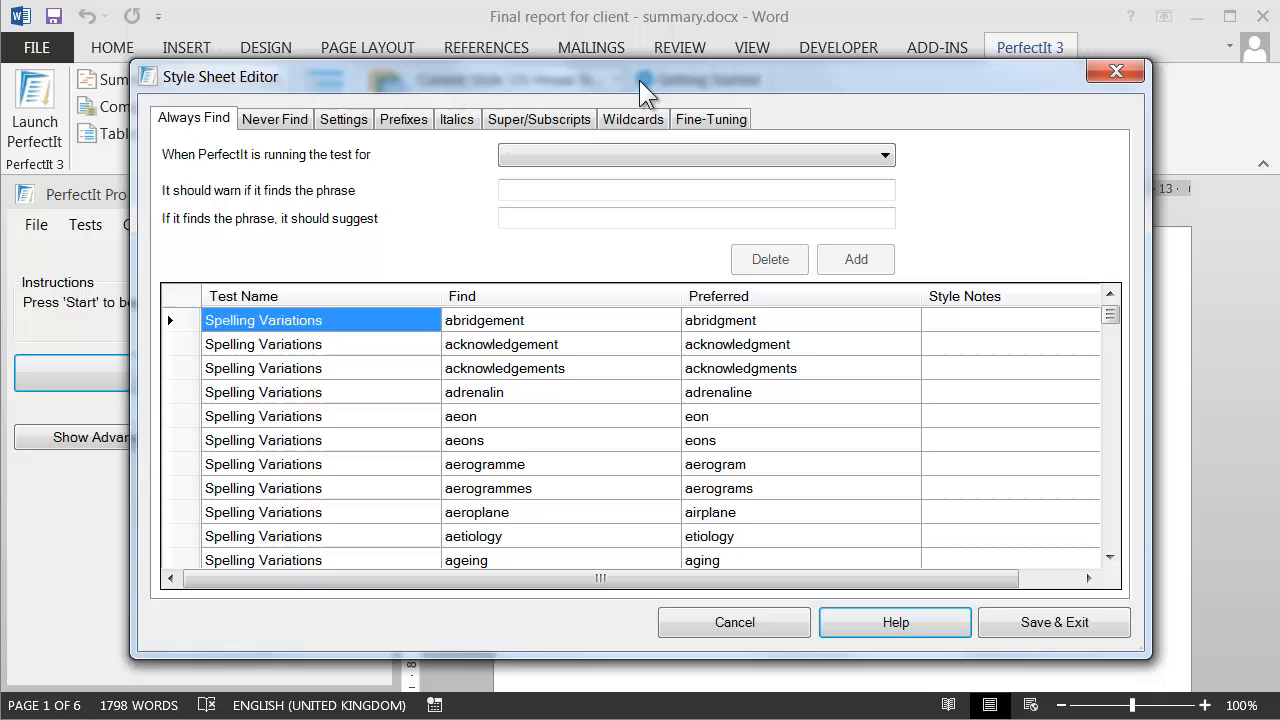
{"action": "left_click", "coordinate": [456, 120]}
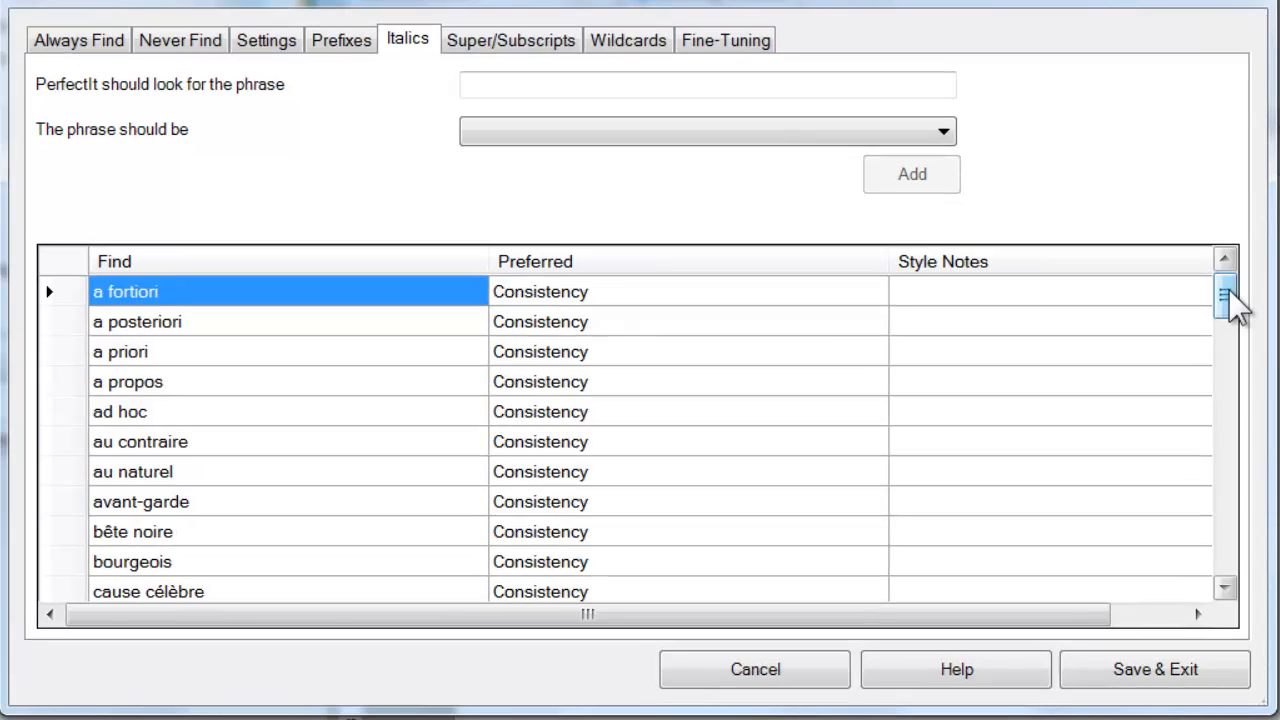
{"action": "scroll", "scroll_direction": "down", "scroll_amount": 3}
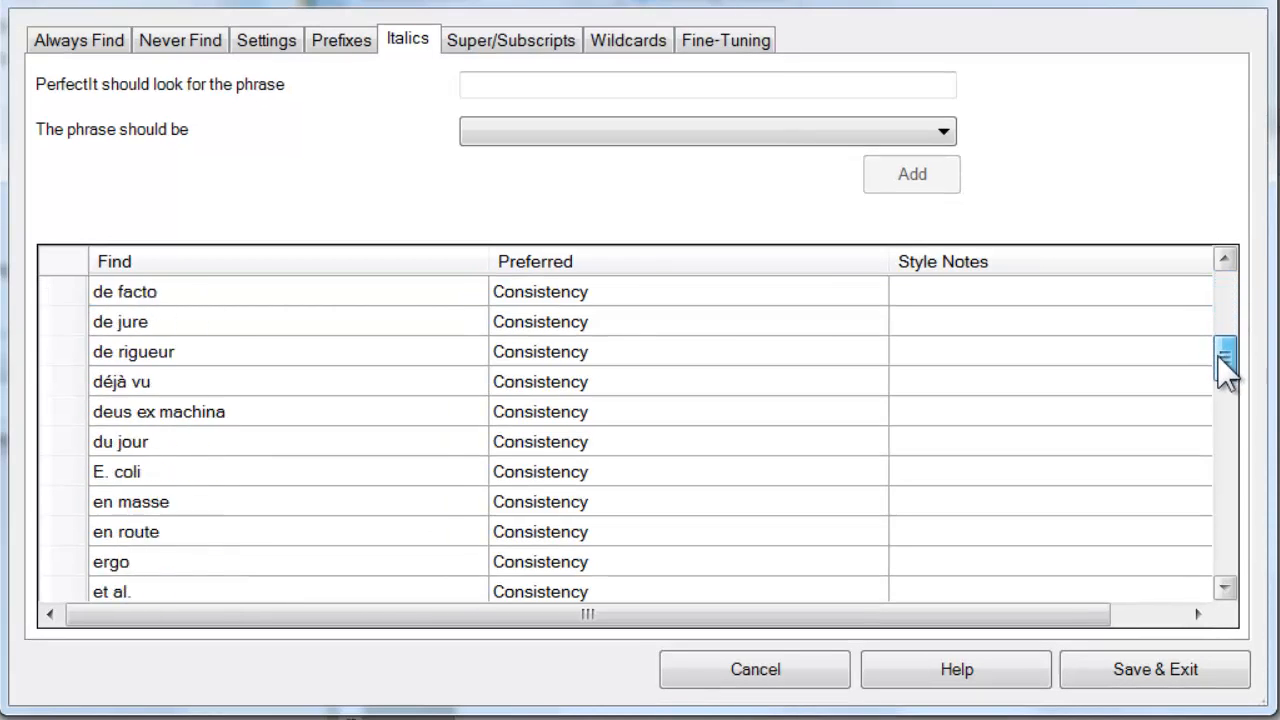
{"action": "scroll", "scroll_direction": "down", "scroll_amount": 3}
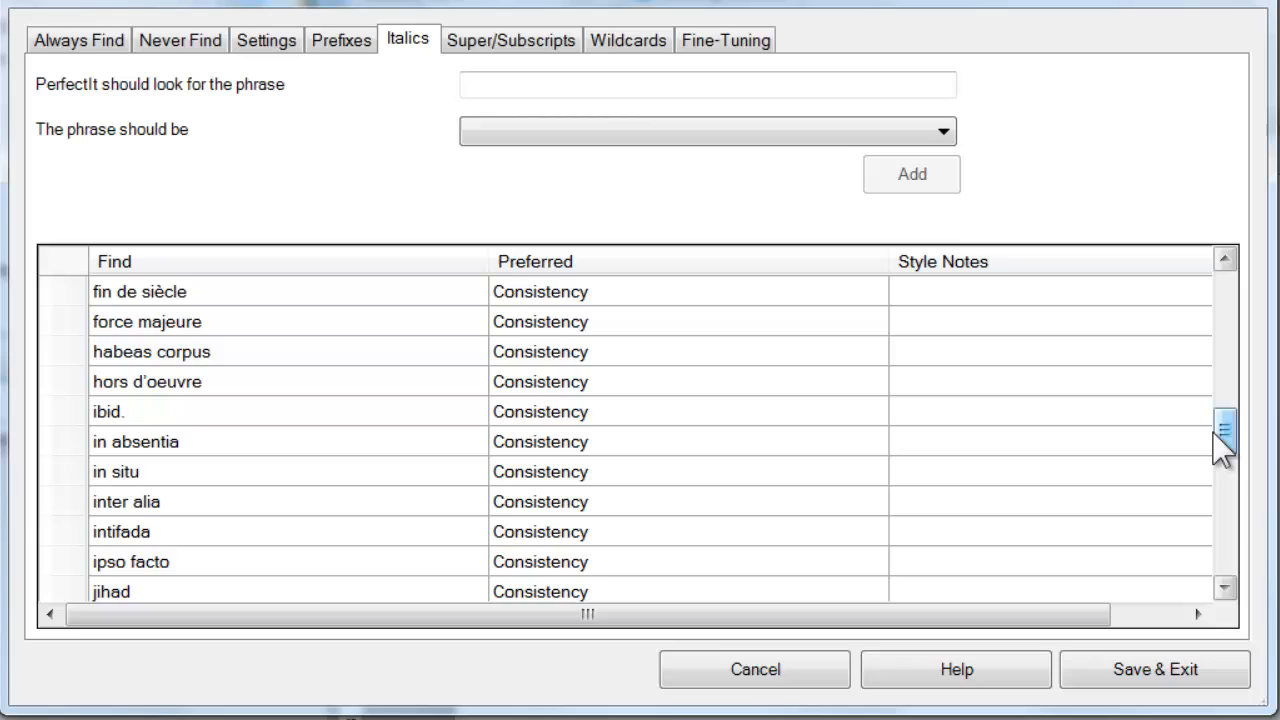
{"action": "mouse_move", "coordinate": [920, 464]}
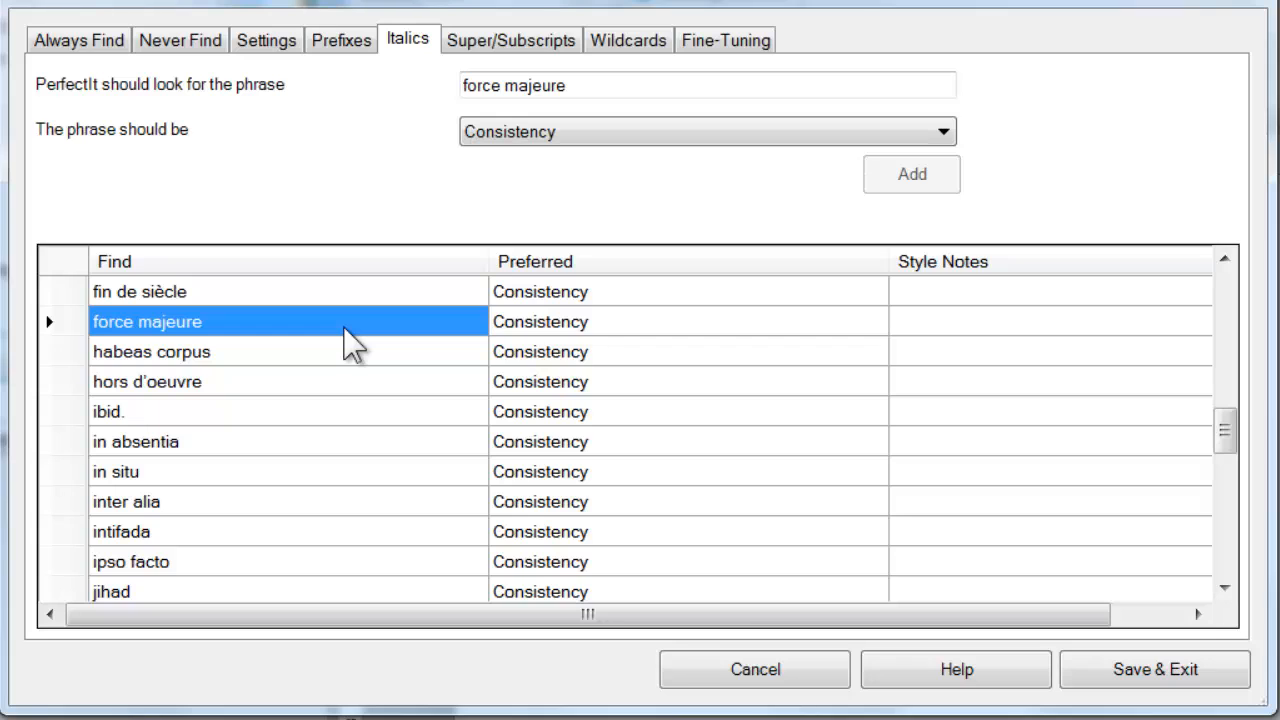
Step: Change the force majeure entry to Always in italics and apply it
{"action": "left_click", "coordinate": [938, 132]}
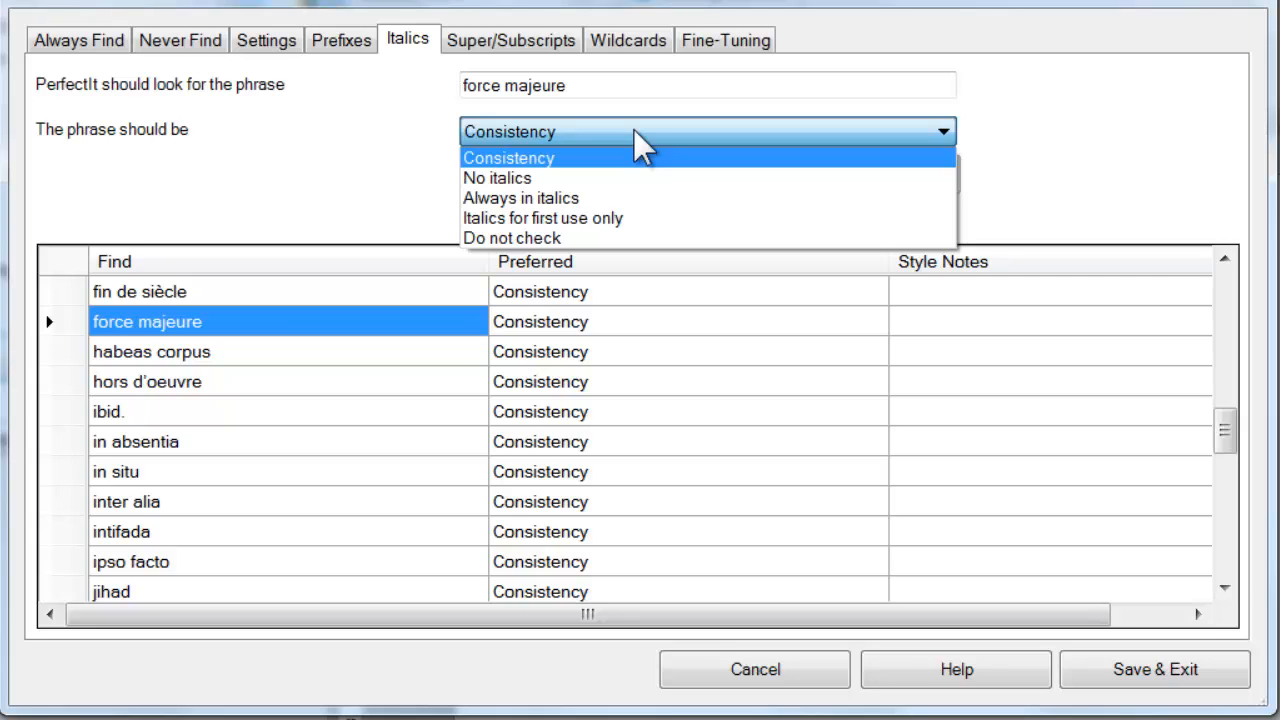
{"action": "left_click", "coordinate": [520, 198]}
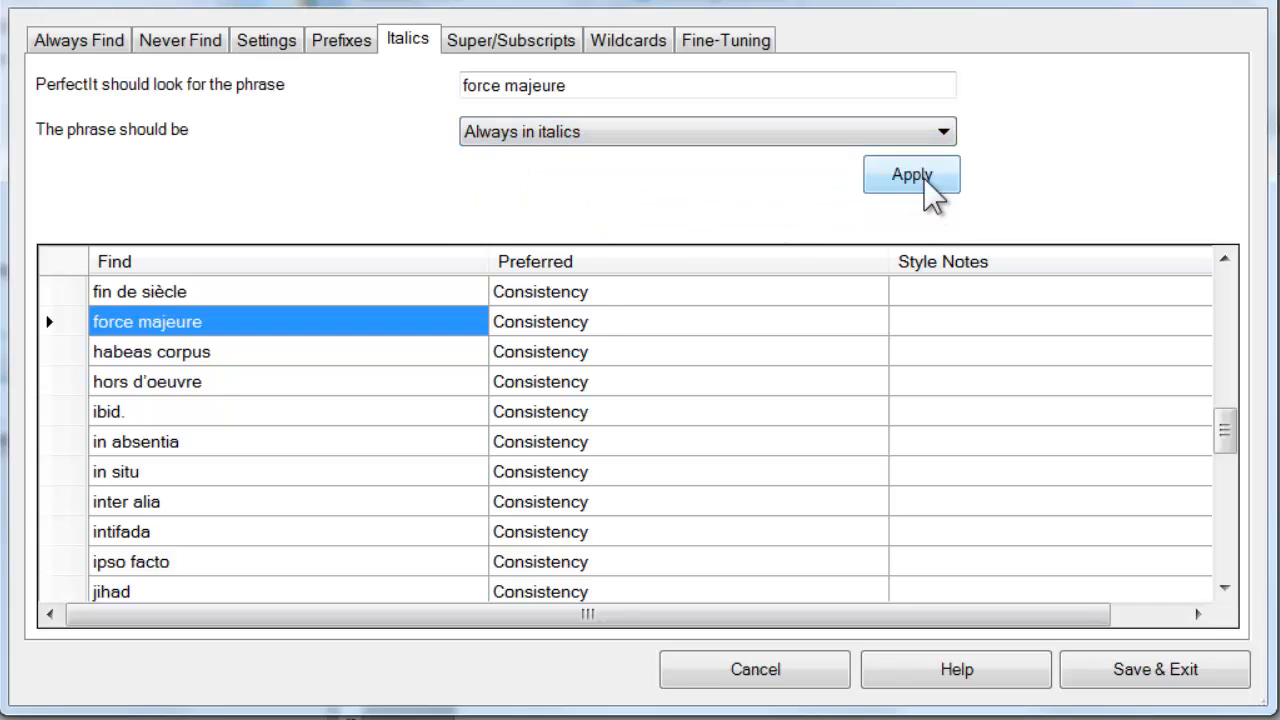
{"action": "left_click", "coordinate": [912, 174]}
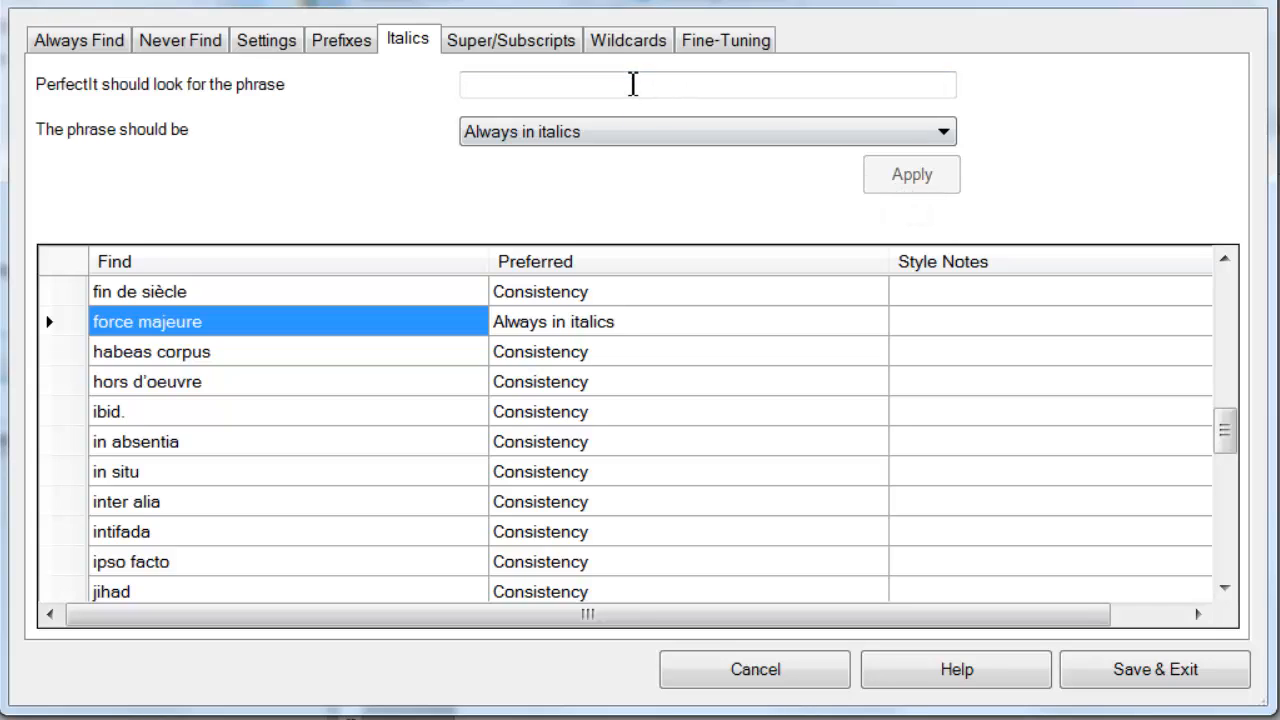
Step: Add 'The Times' to the italics list as always in italics
{"action": "type", "text": "T"}
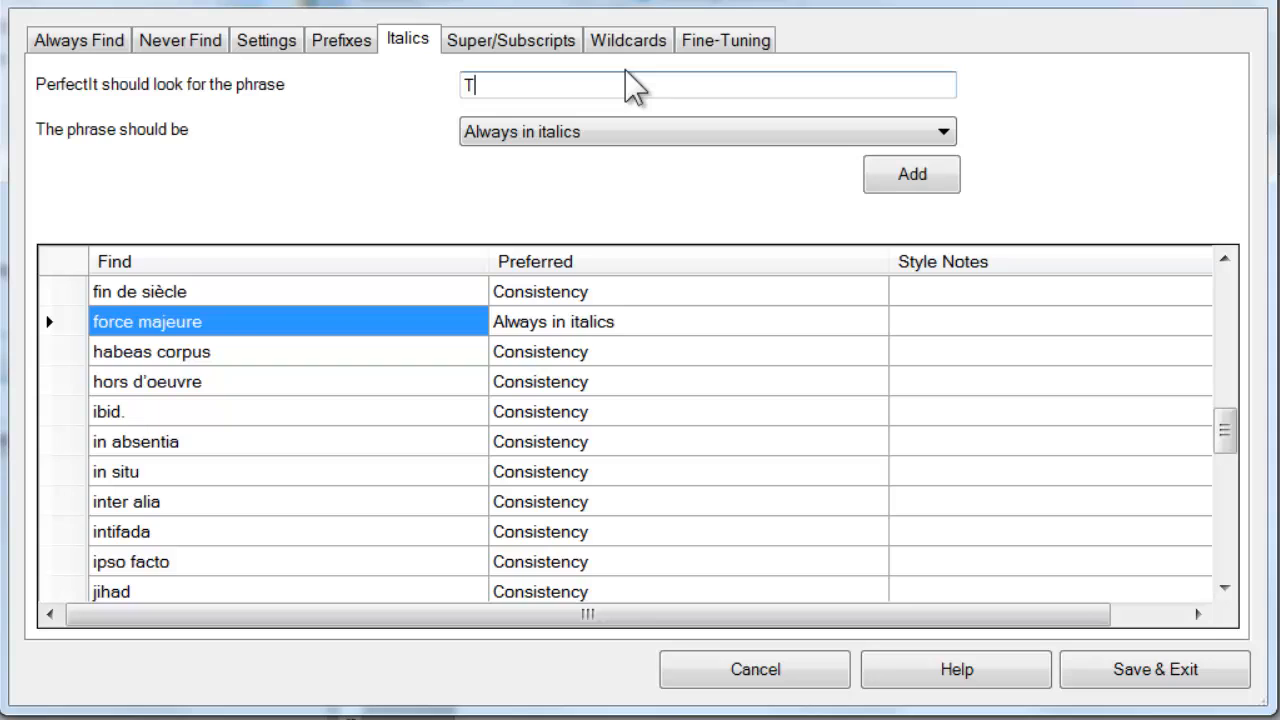
{"action": "type", "text": "he Times"}
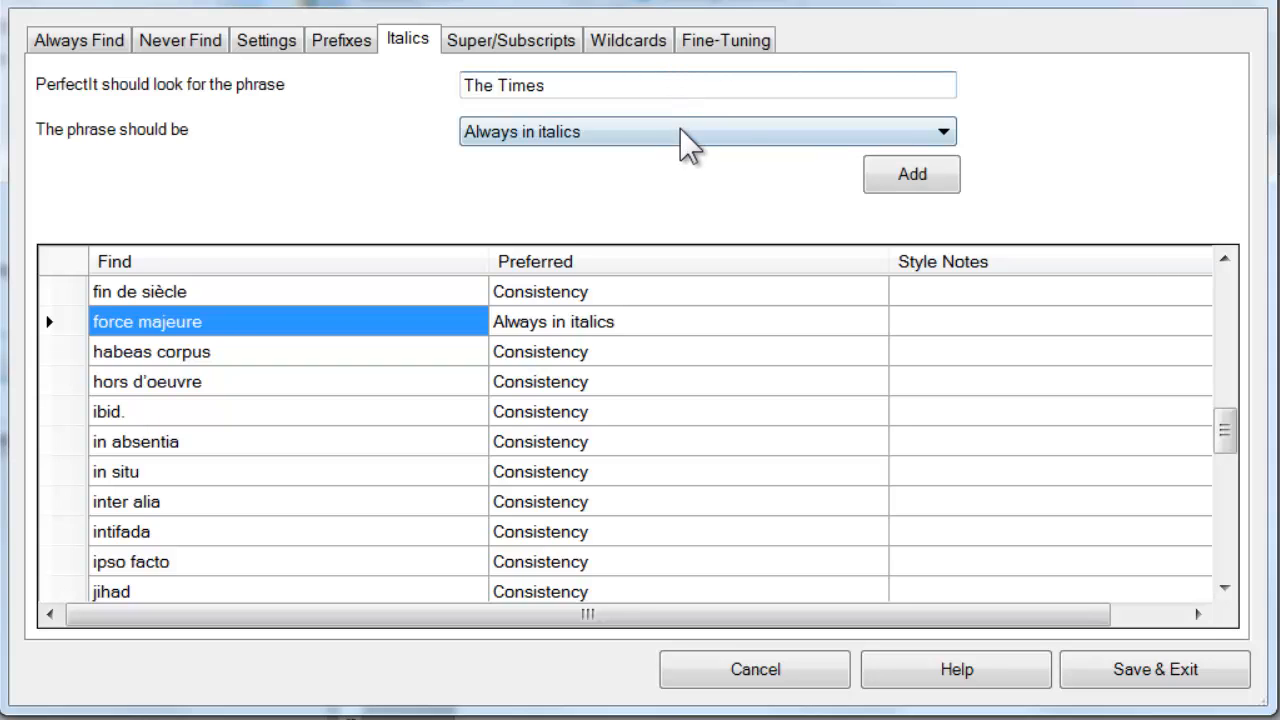
{"action": "left_click", "coordinate": [940, 132]}
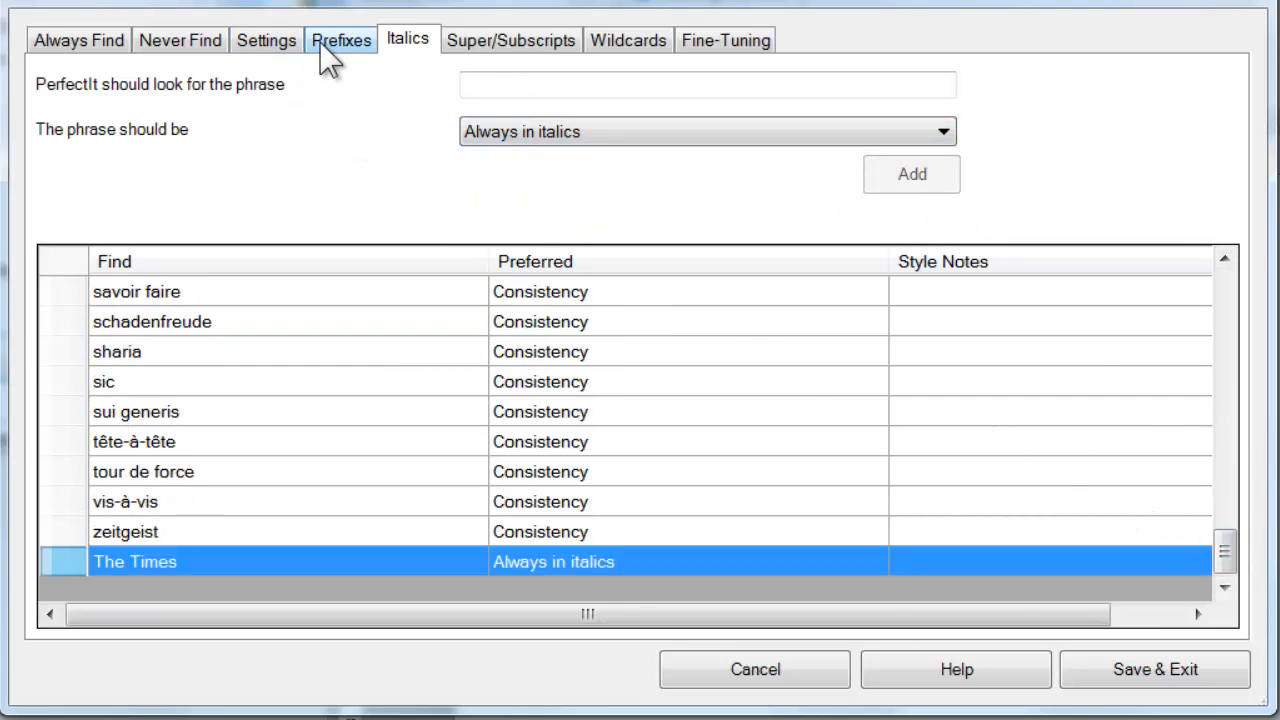
Step: In the Prefixes rules, set the 'hyper' prefix to With hyphen and apply it
{"action": "left_click", "coordinate": [340, 40]}
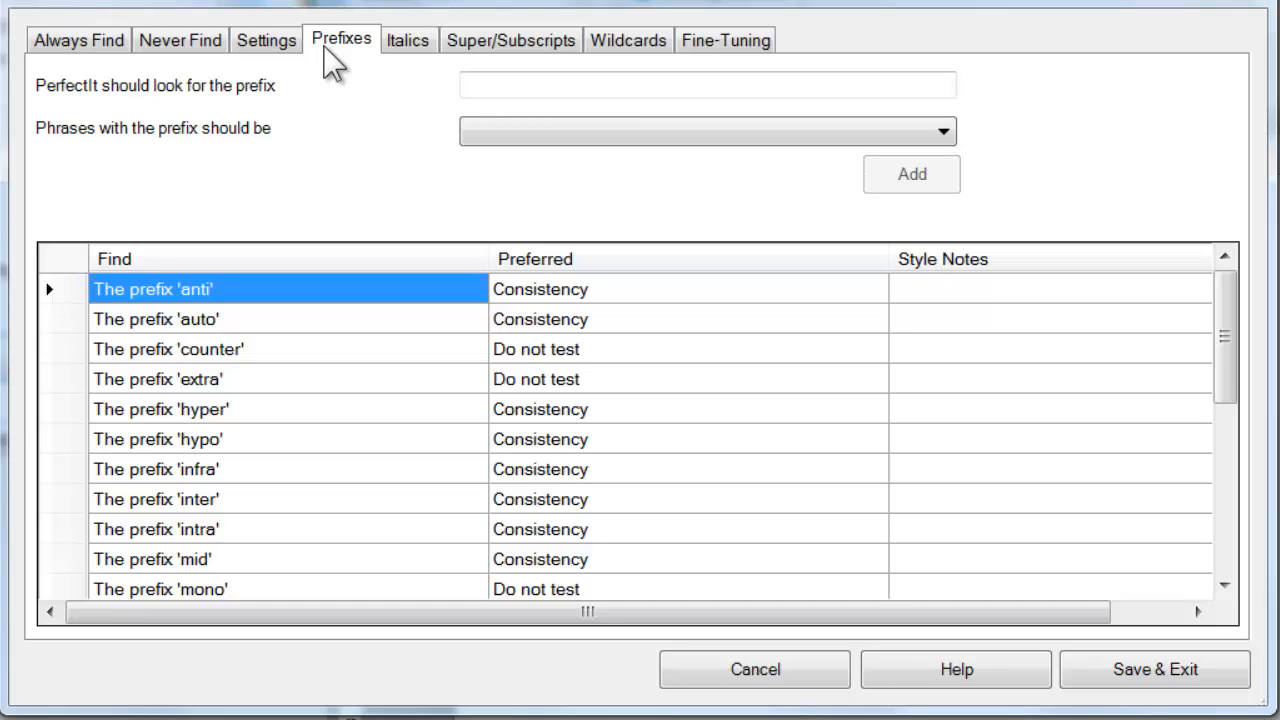
{"action": "mouse_move", "coordinate": [420, 430]}
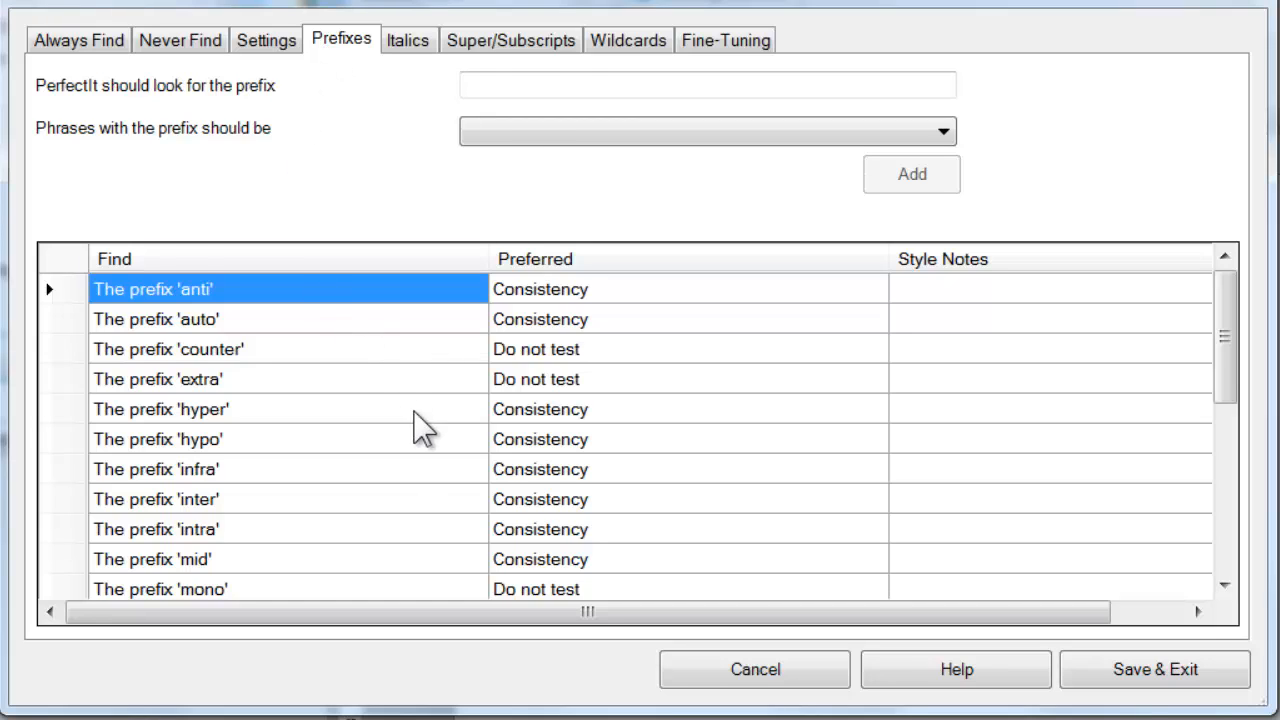
{"action": "left_click", "coordinate": [940, 132]}
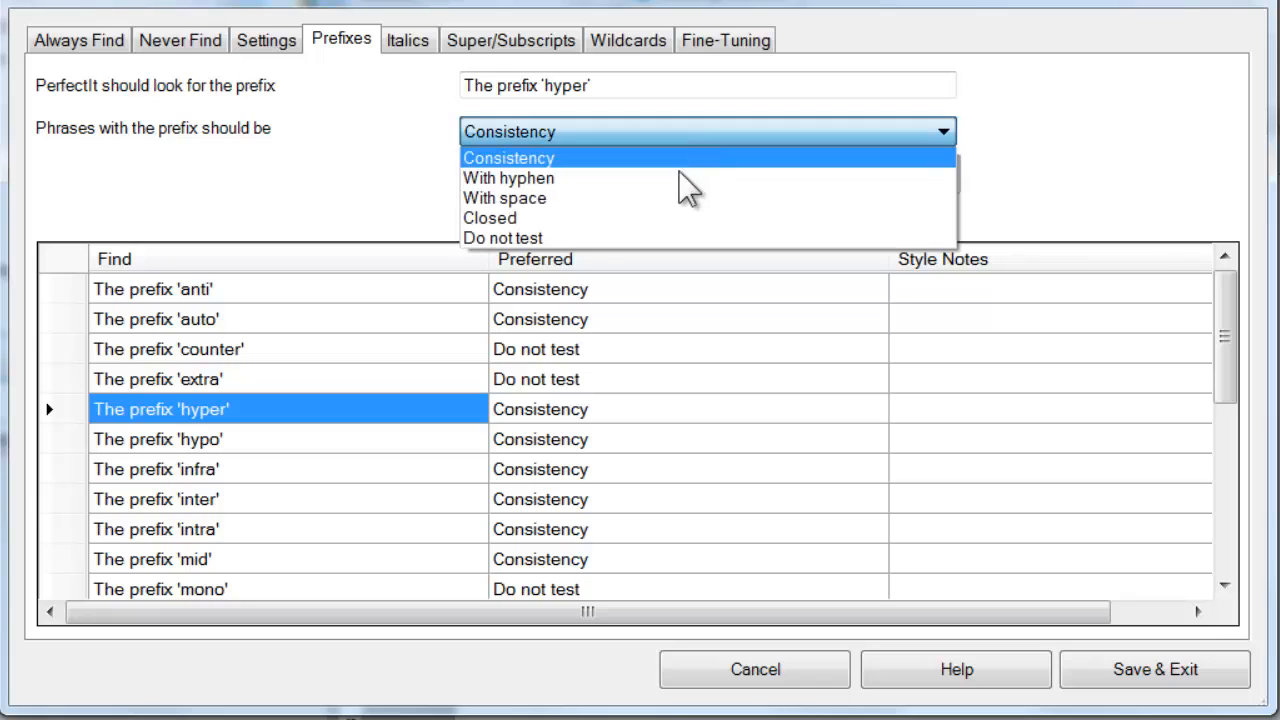
{"action": "left_click", "coordinate": [508, 178]}
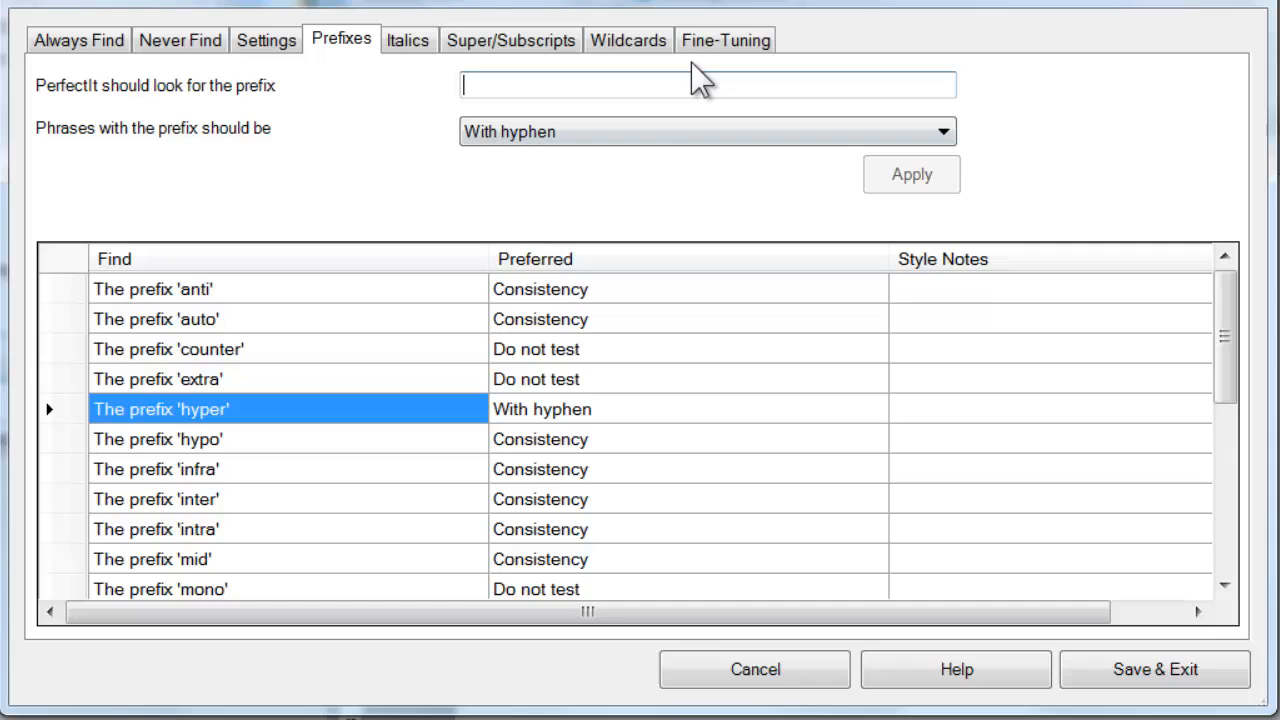
Step: Add a 'macro' prefix rule set to With hyphen
{"action": "type", "text": "macro"}
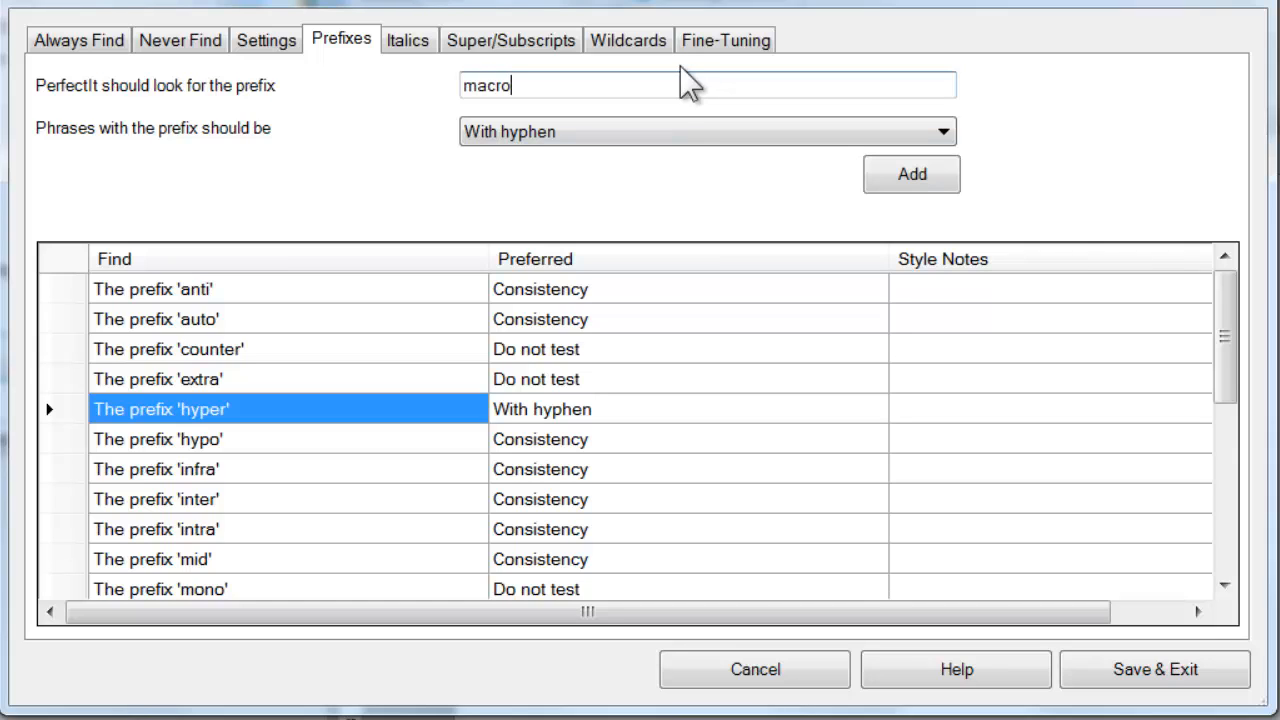
{"action": "left_click", "coordinate": [940, 132]}
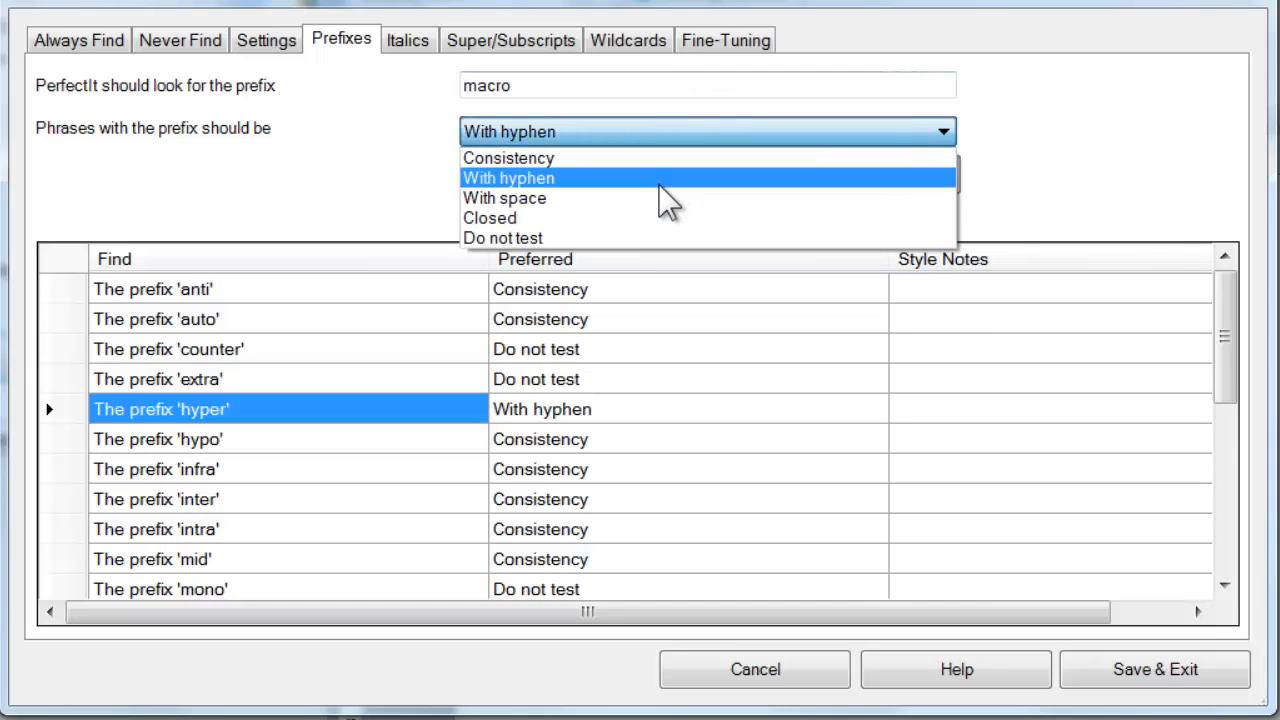
{"action": "left_click", "coordinate": [508, 178]}
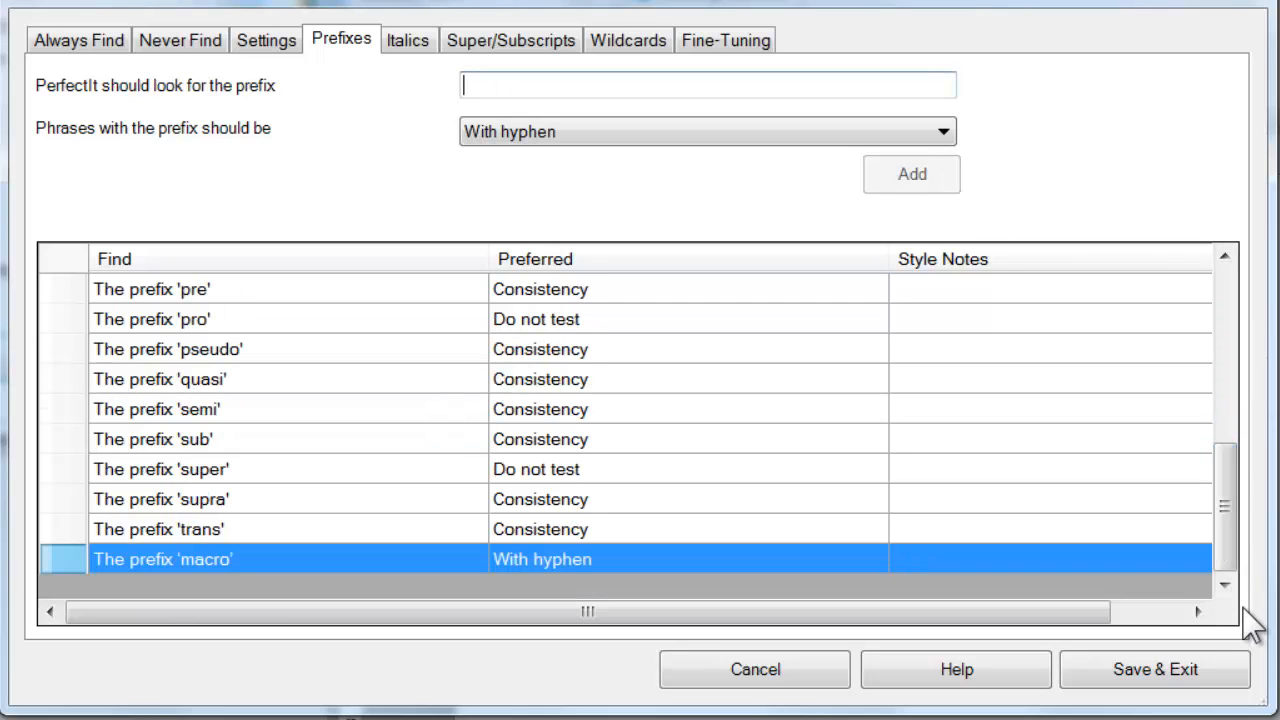
{"action": "left_click", "coordinate": [510, 40]}
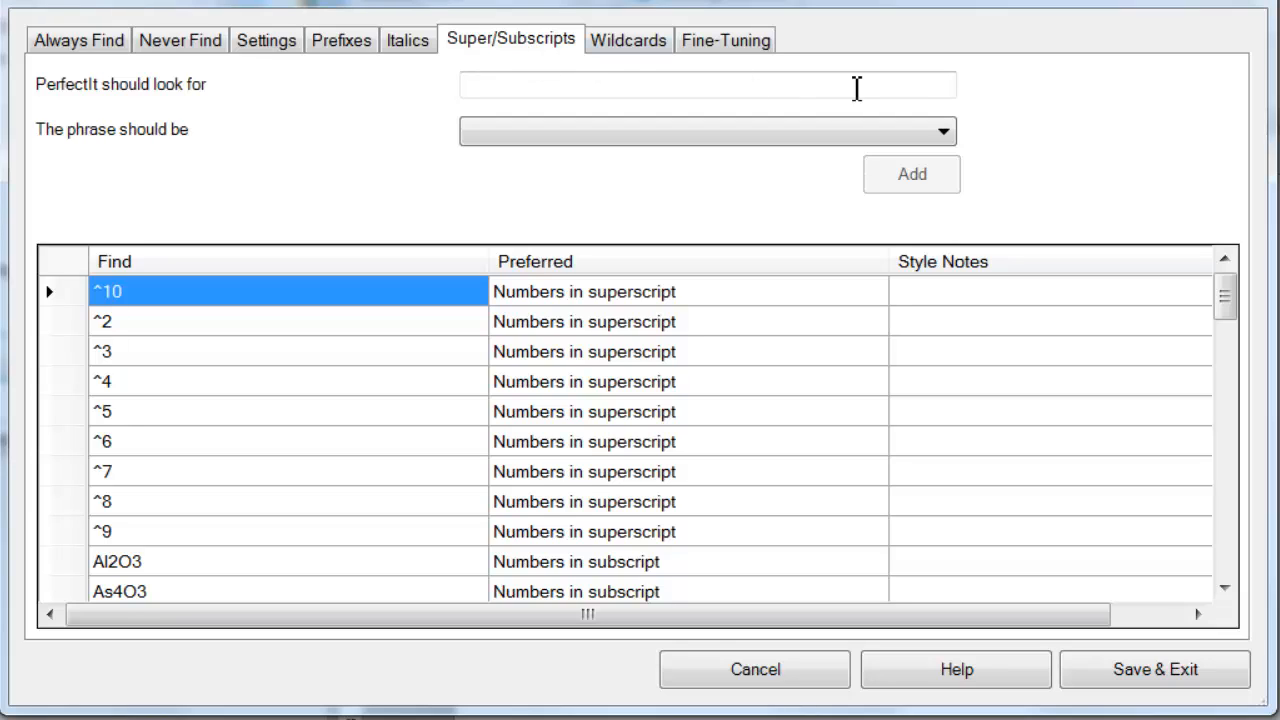
{"action": "mouse_move", "coordinate": [1226, 300]}
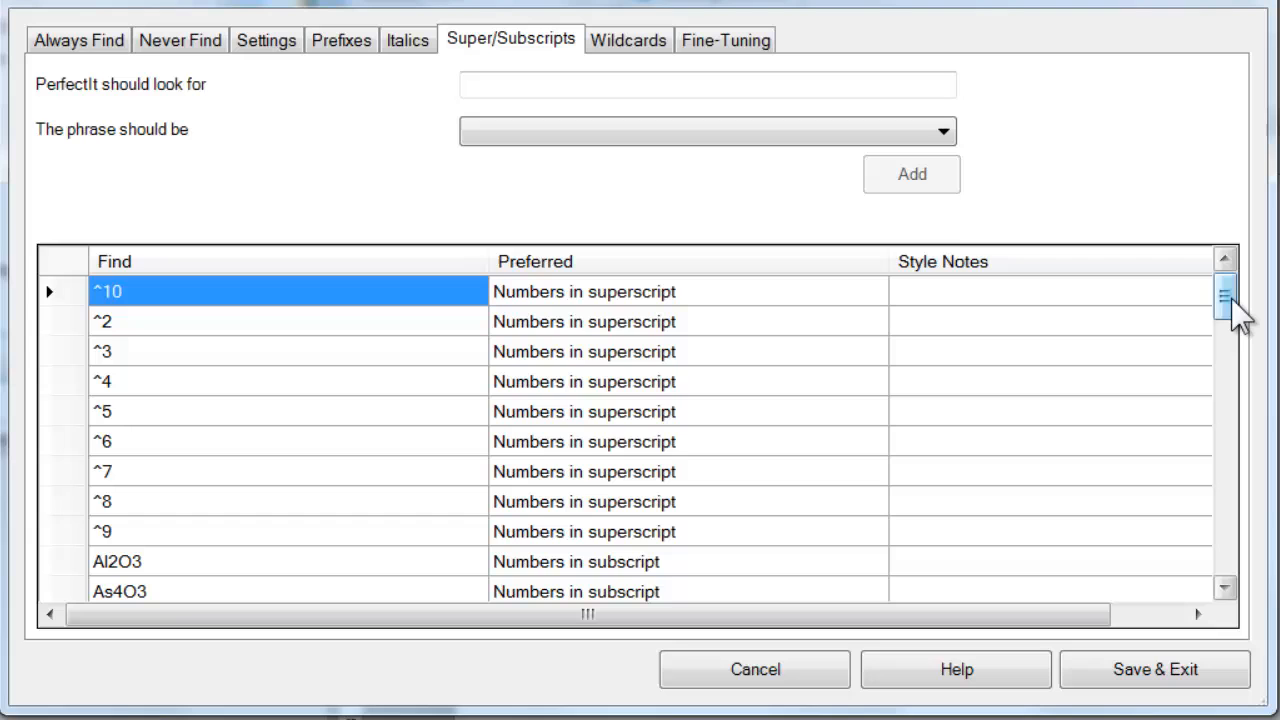
Step: Scroll the Super/Subscripts list and load the H2O entry, set to numbers in subscript
{"action": "scroll", "scroll_direction": "down", "scroll_amount": 3}
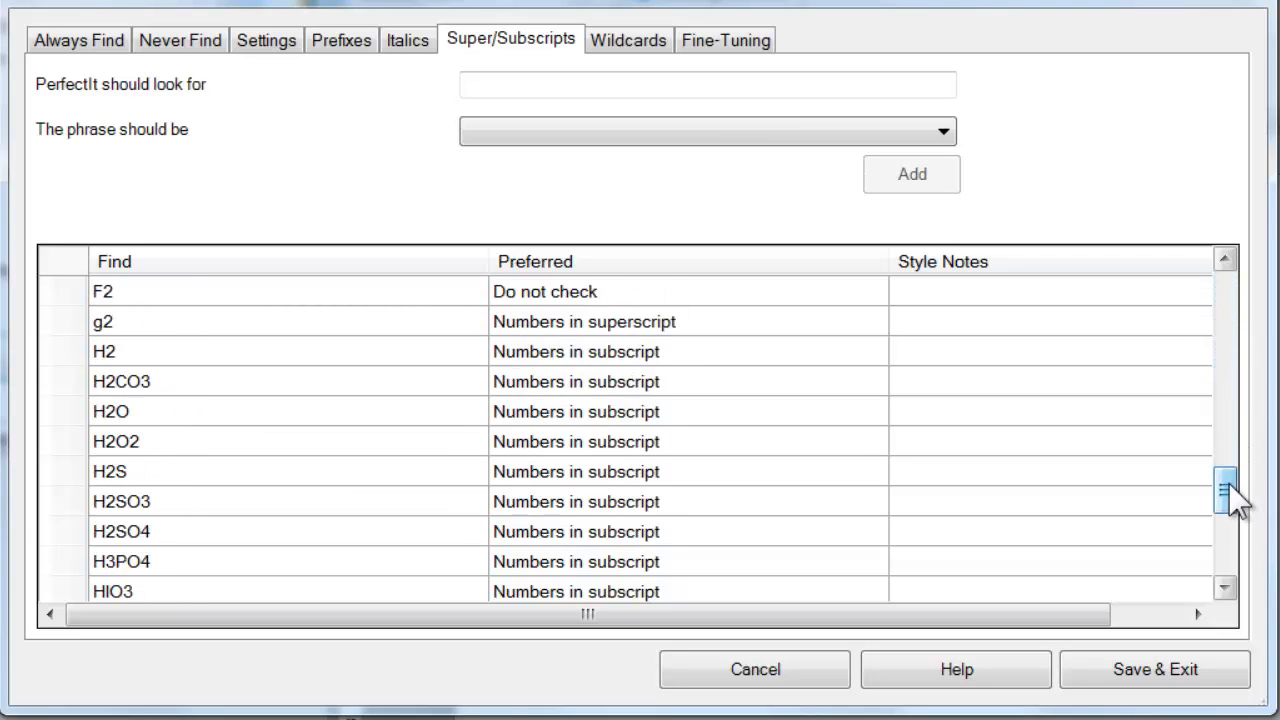
{"action": "mouse_move", "coordinate": [276, 422]}
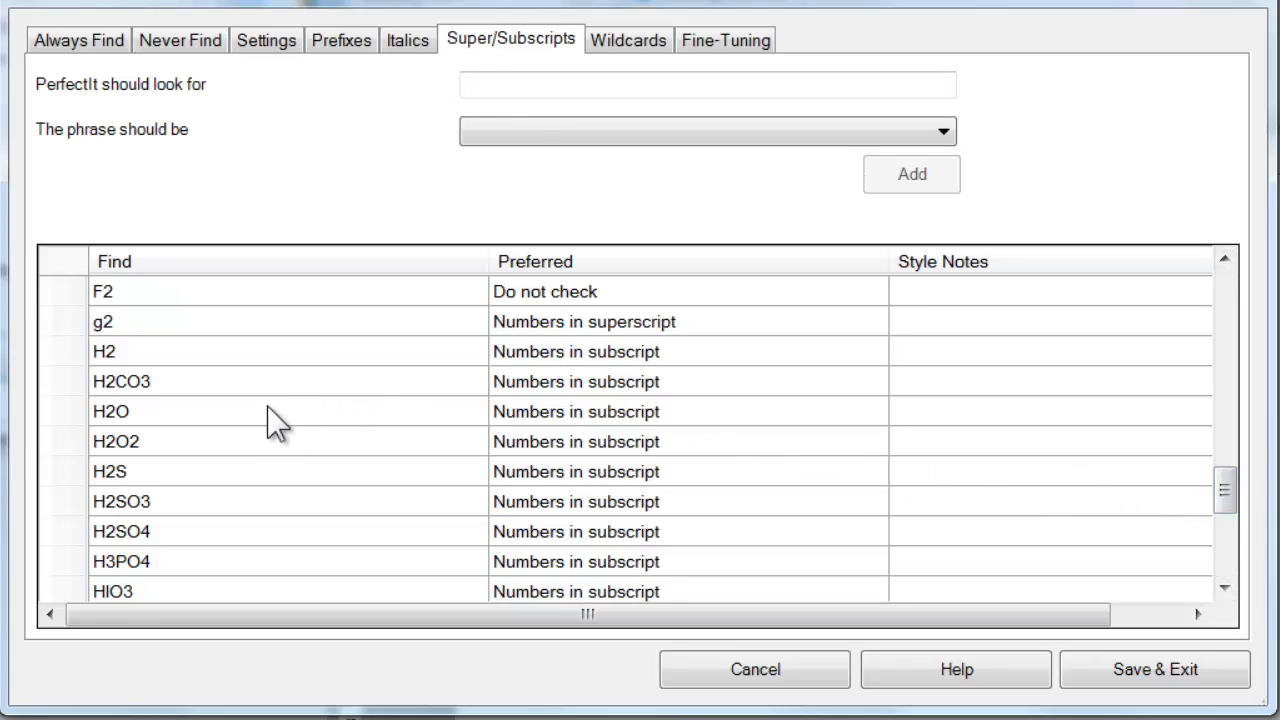
{"action": "left_click", "coordinate": [112, 412]}
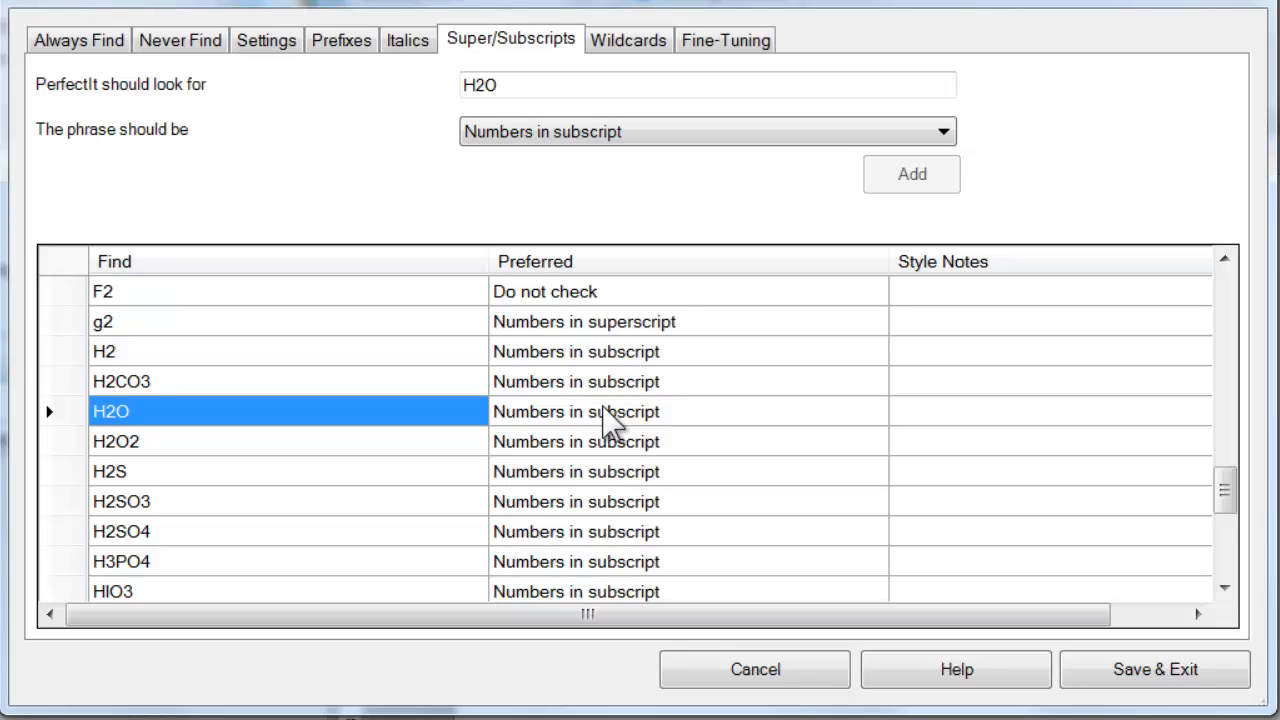
{"action": "mouse_move", "coordinate": [624, 430]}
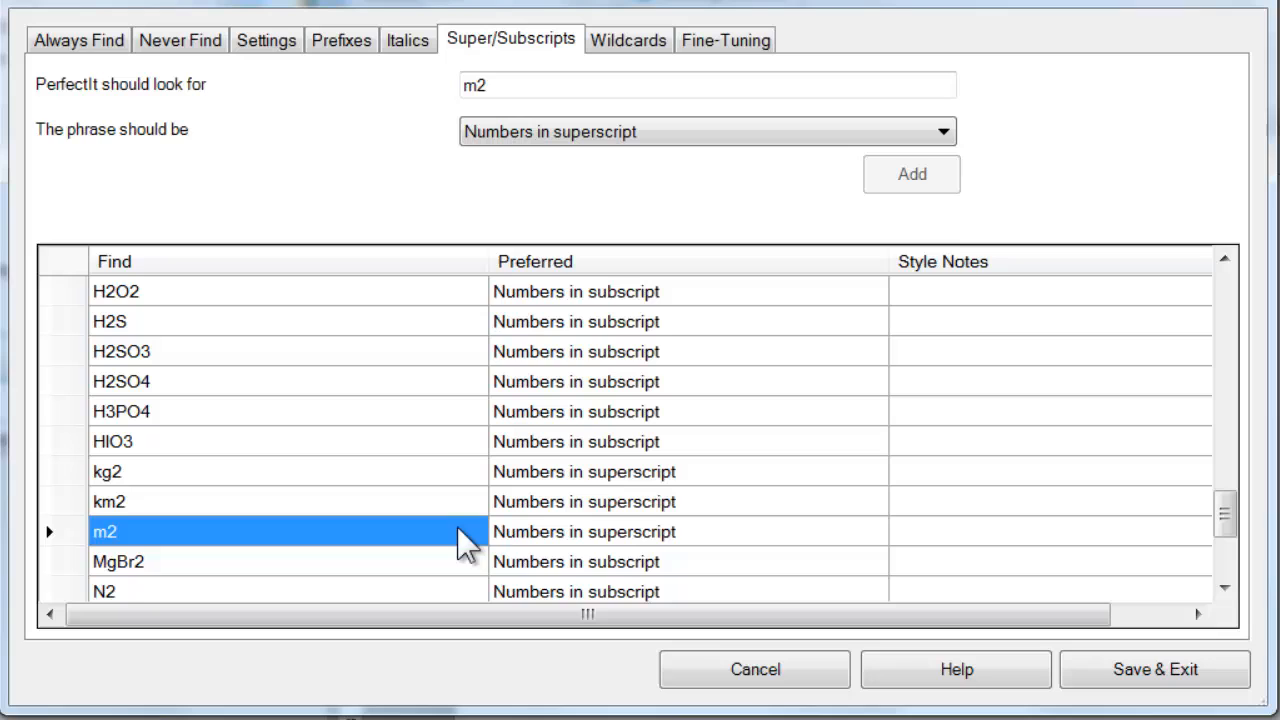
{"action": "mouse_move", "coordinate": [530, 556]}
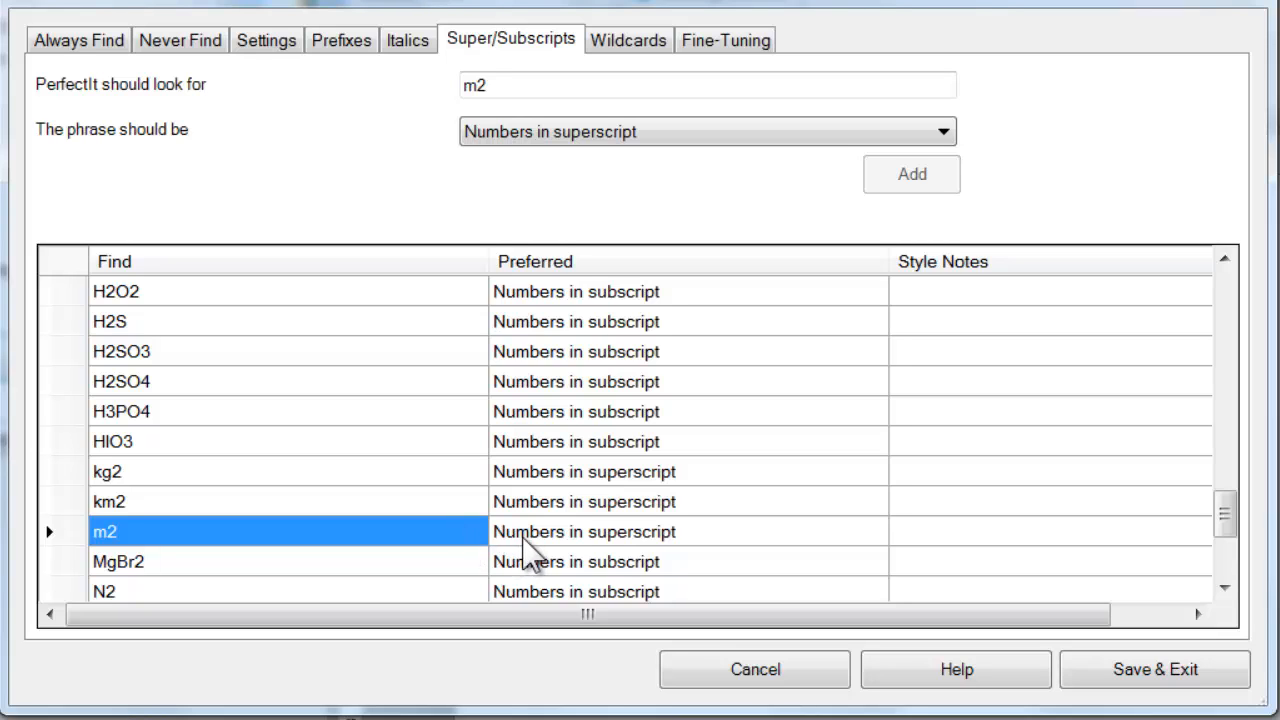
{"action": "mouse_move", "coordinate": [1212, 538]}
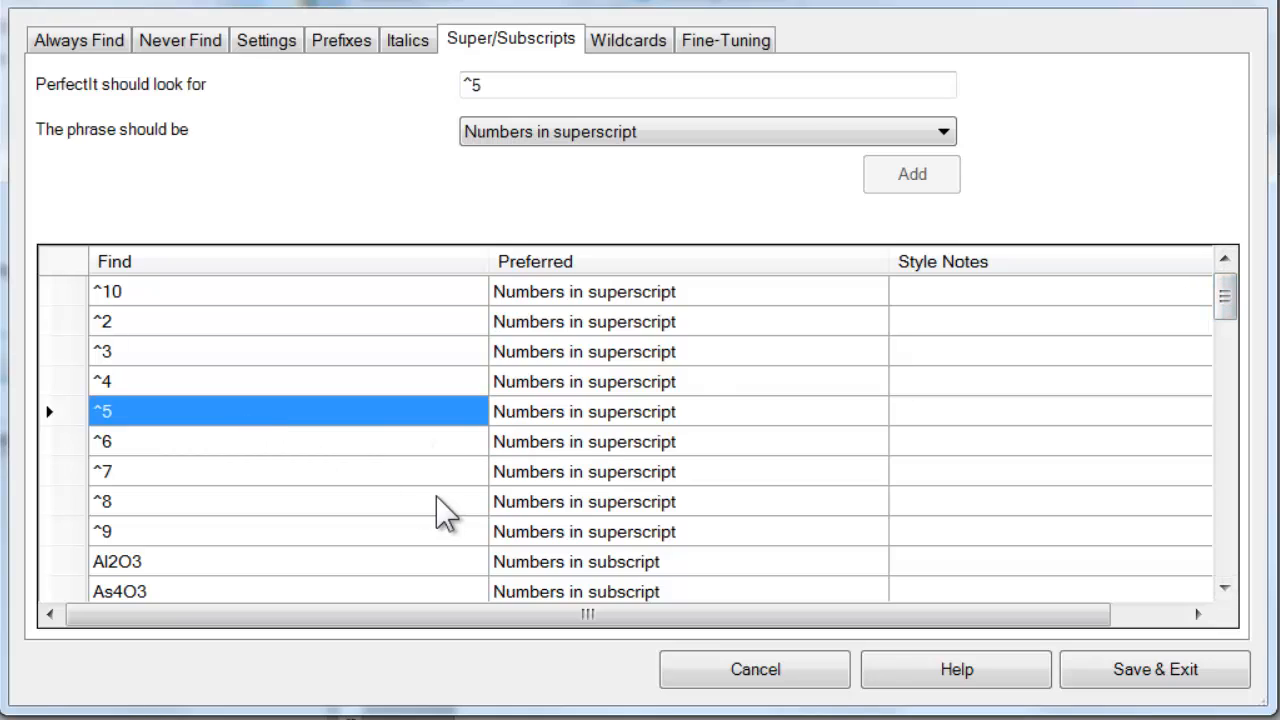
{"action": "mouse_move", "coordinate": [422, 522]}
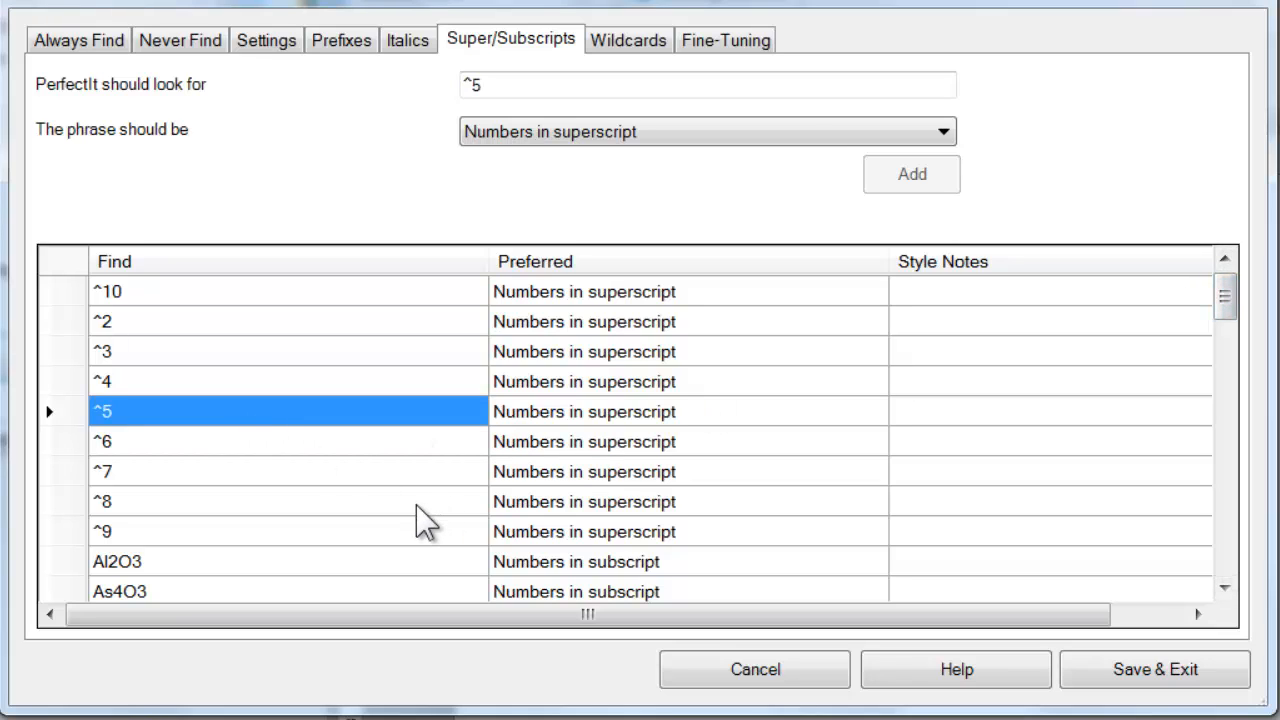